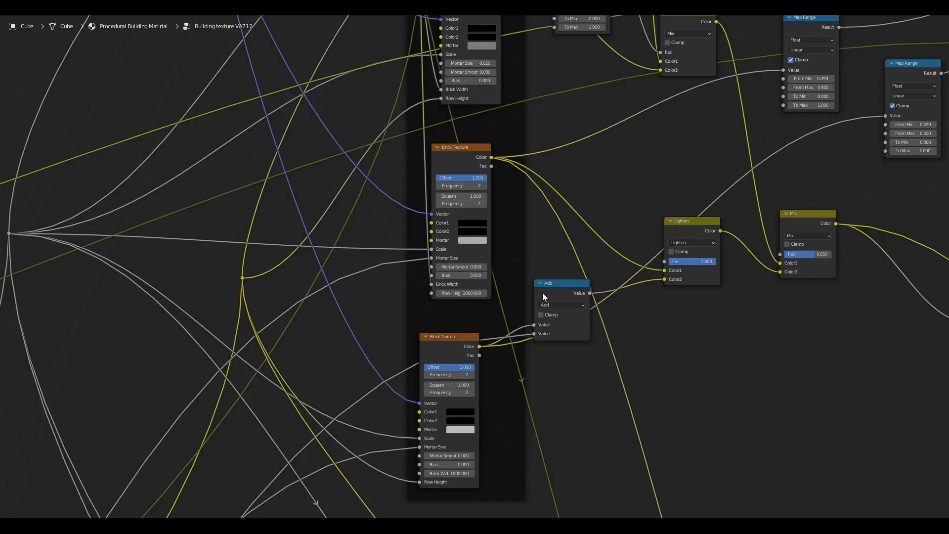
Step: Give Cube.001 the Procedural Building Material in Edit Mode and Lightmap Pack its UVs
{"action": "scroll", "scroll_direction": "down", "scroll_amount": 3}
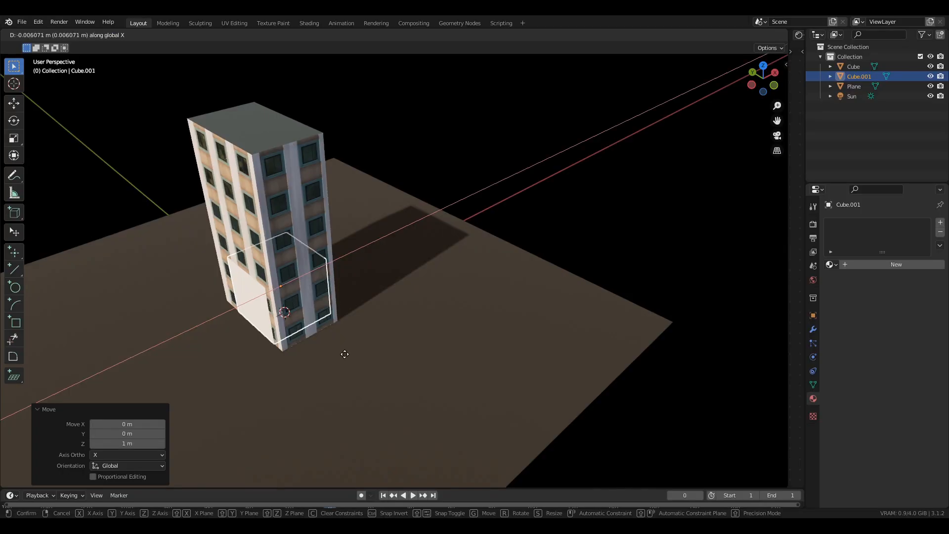
{"action": "key", "text": "Tab"}
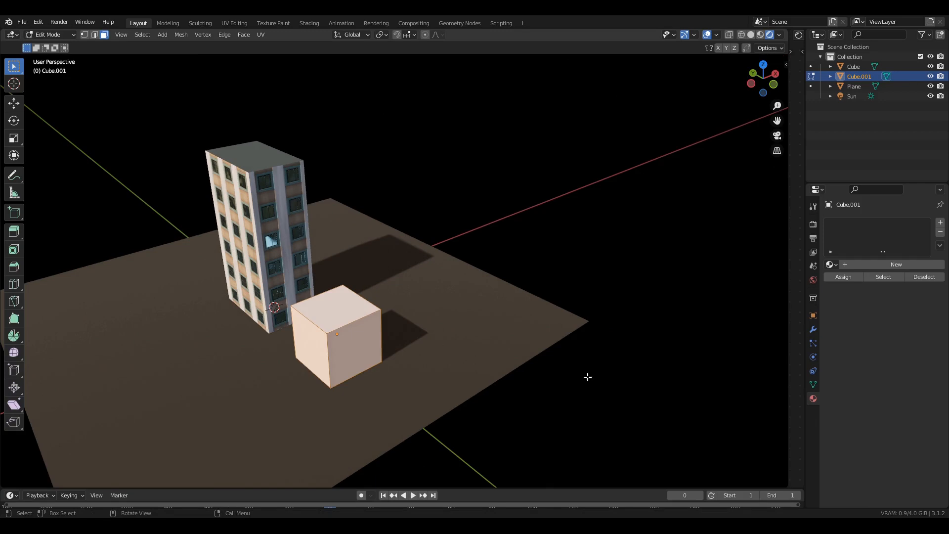
{"action": "left_click", "coordinate": [830, 264]}
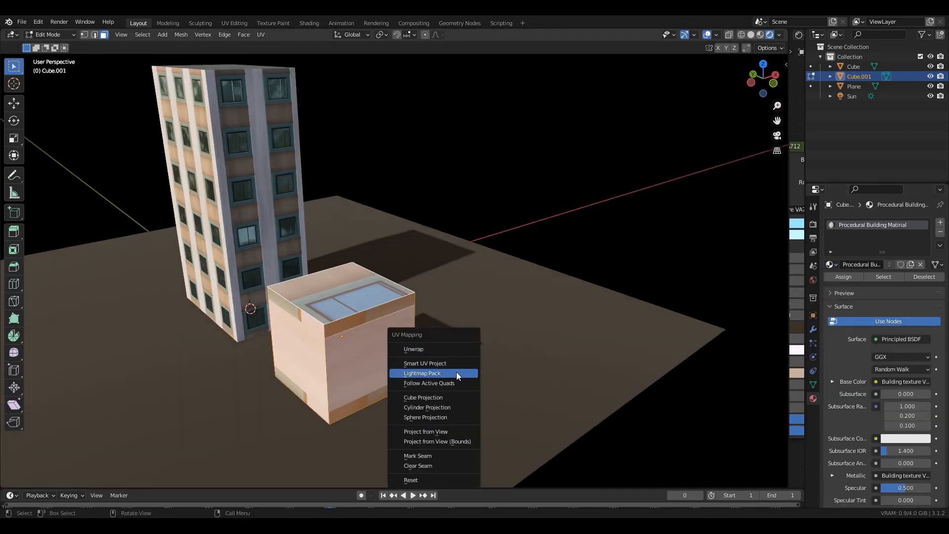
{"action": "left_click", "coordinate": [421, 372]}
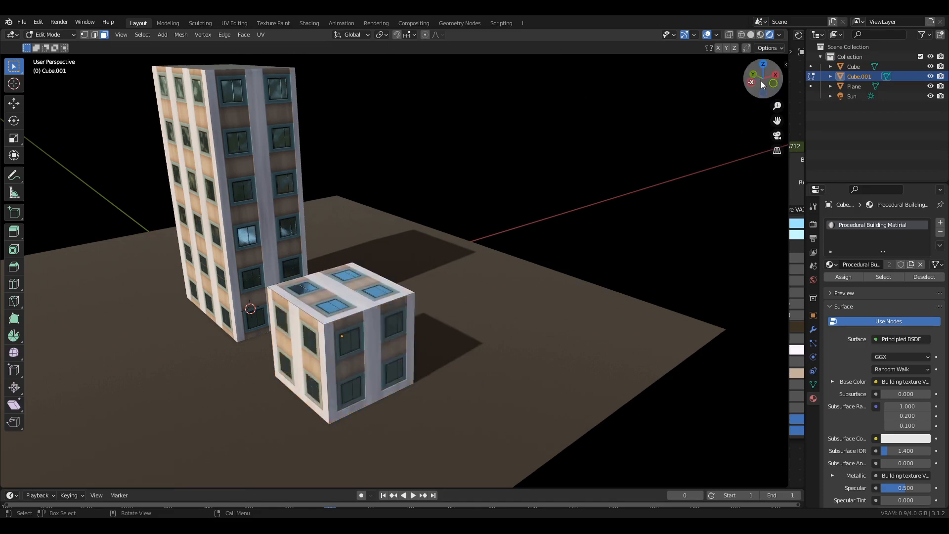
{"action": "left_click", "coordinate": [768, 48]}
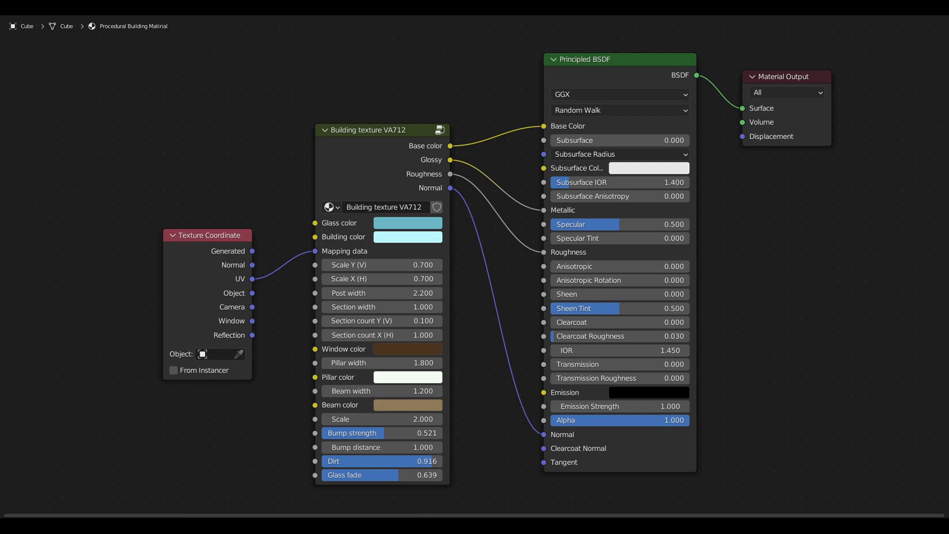
Step: Show the Building texture VA712 group node and Principled BSDF in the Shader Editor
{"action": "left_click", "coordinate": [408, 222]}
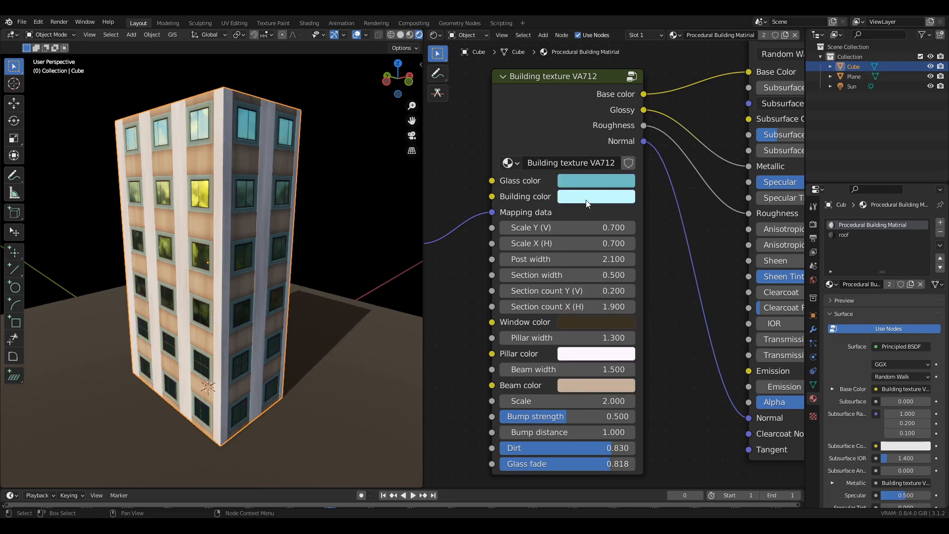
Step: Set Post width 2.2, Section width 1.0 and Section count Y 0.1
{"action": "left_click", "coordinate": [595, 196]}
{"action": "type", "text": "1"}
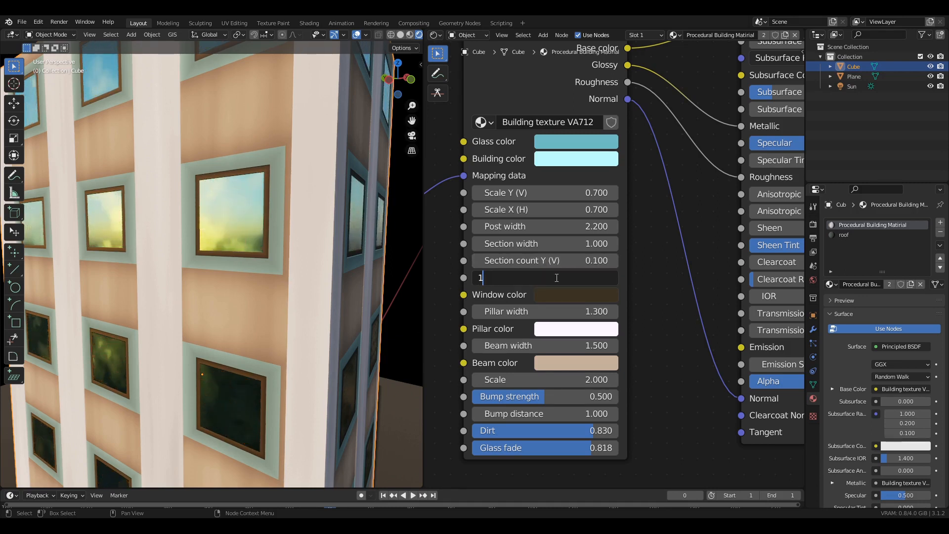
Step: Set Section count X to 1 and pillar width 1.8, keeping window frames dark brown
{"action": "left_click", "coordinate": [575, 294]}
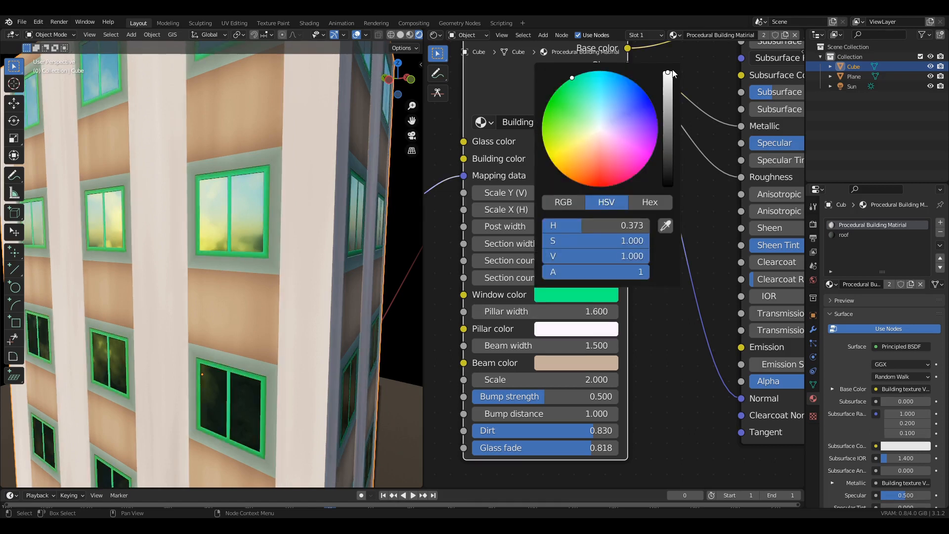
{"action": "left_click", "coordinate": [542, 129]}
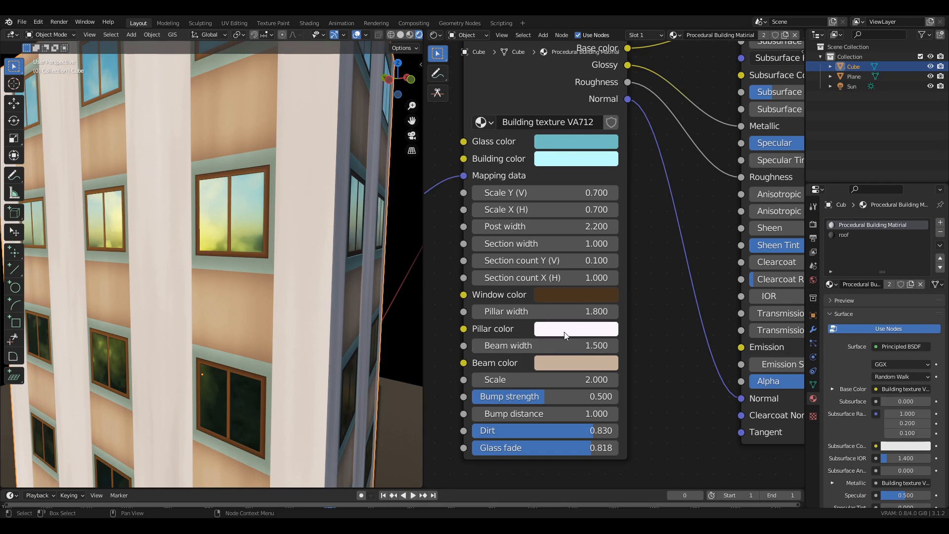
{"action": "left_click", "coordinate": [574, 329]}
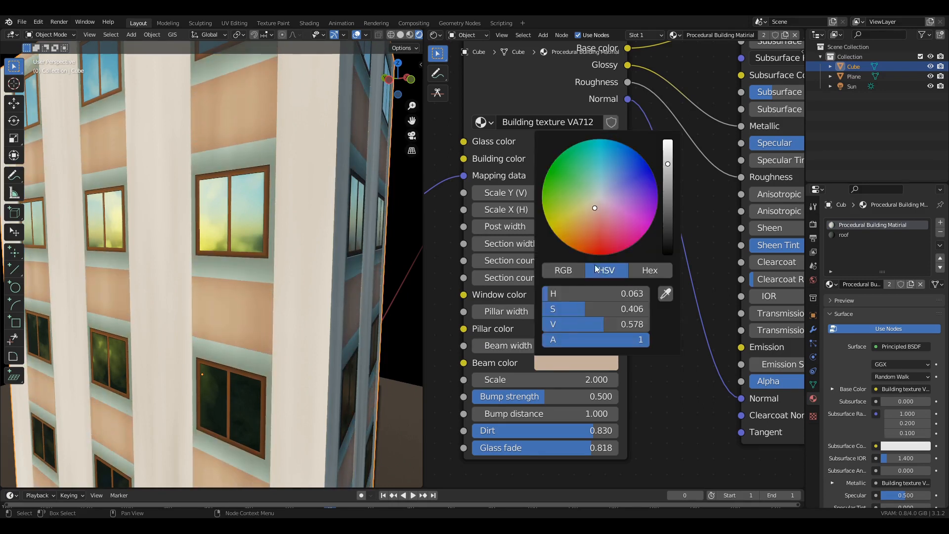
Step: Make the beams a brownish tan at width 1.2 and raise texture scale to 11.3
{"action": "left_click", "coordinate": [603, 254]}
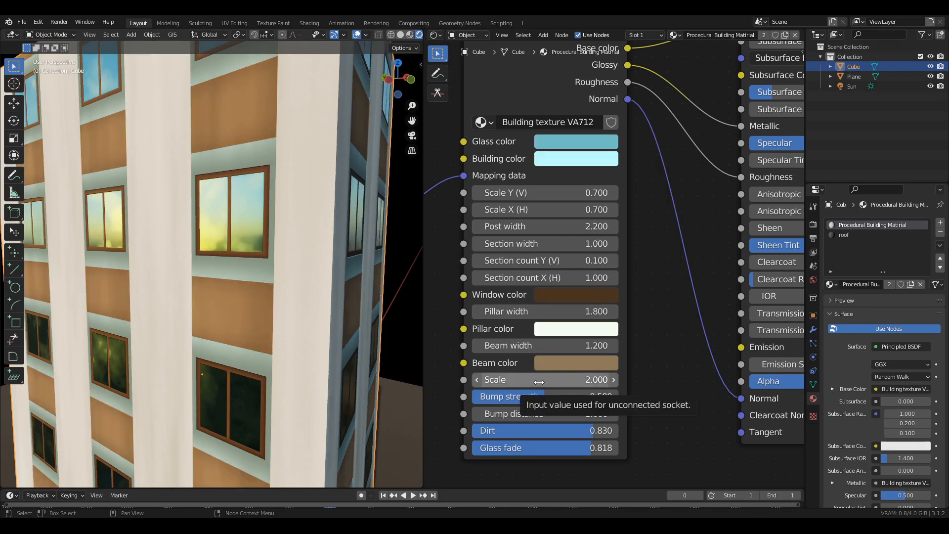
{"action": "left_click_drag", "start_coordinate": [539, 379], "coordinate": [605, 379]}
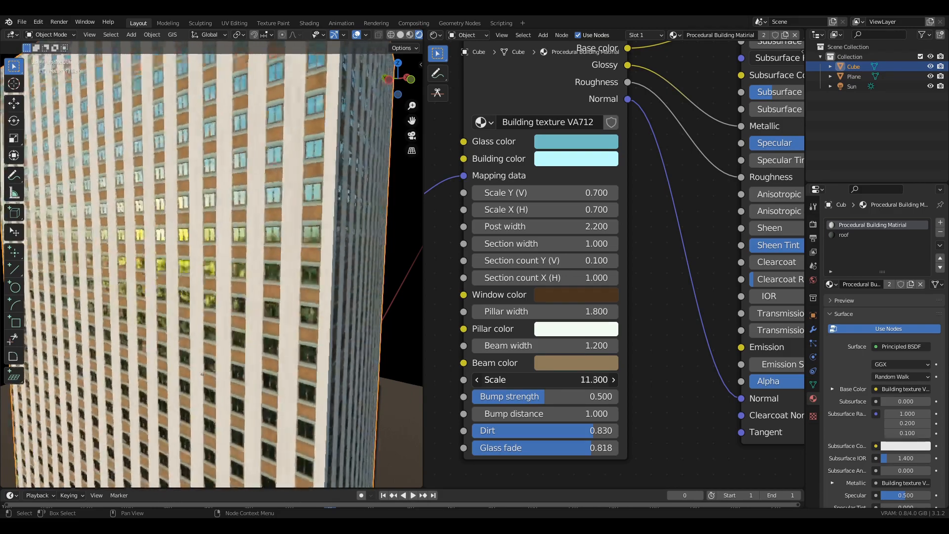